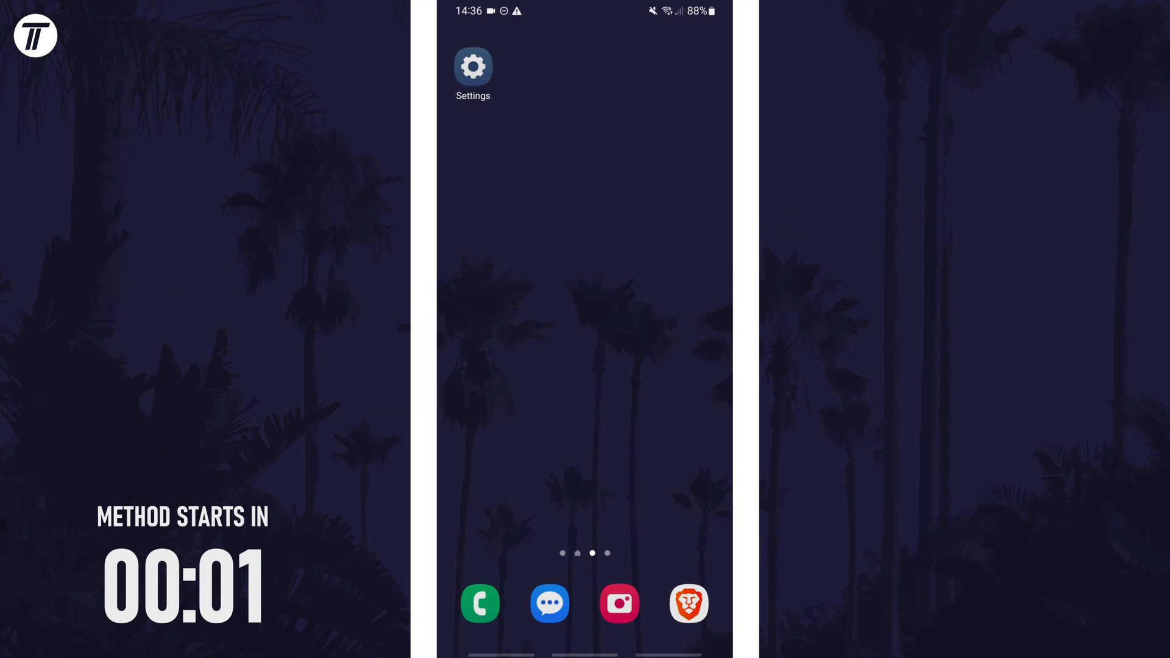
# - Navigate from Settings through Wallpaper and style into the Colour palette screen
pyautogui.click(473, 66)
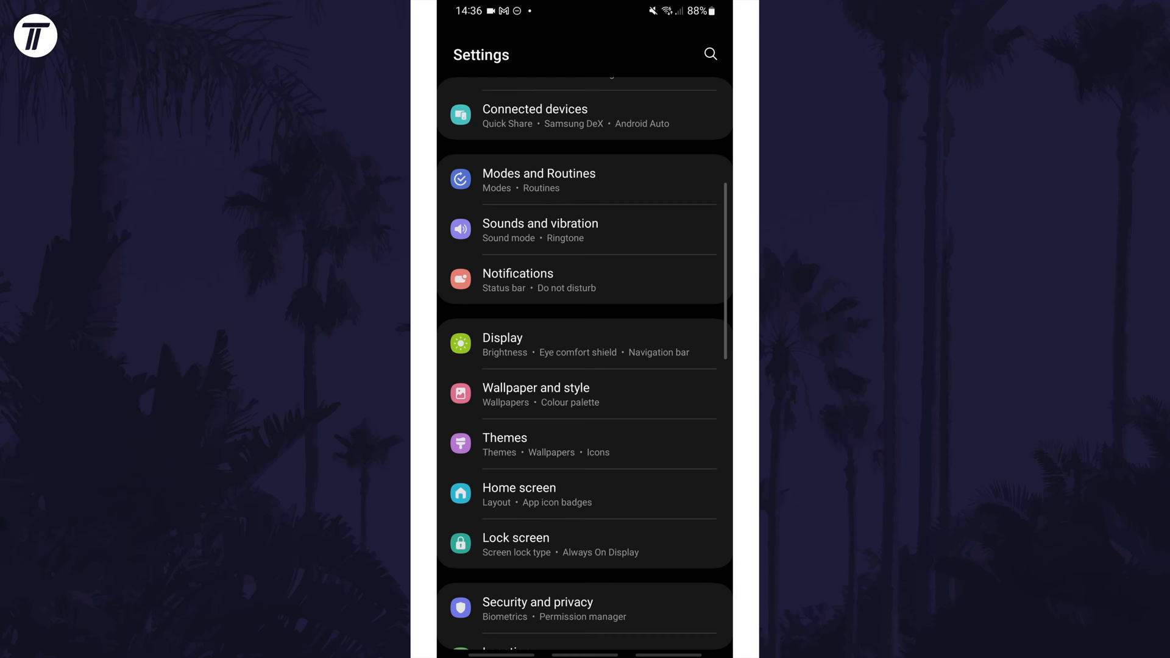
pyautogui.click(536, 388)
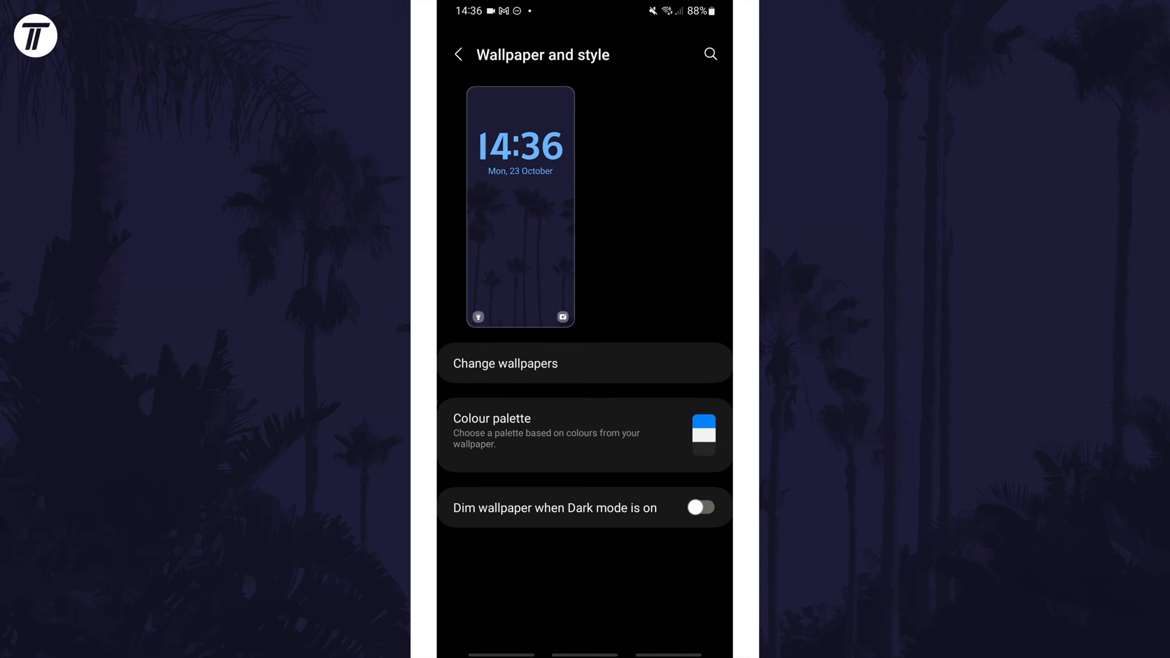
pyautogui.click(584, 434)
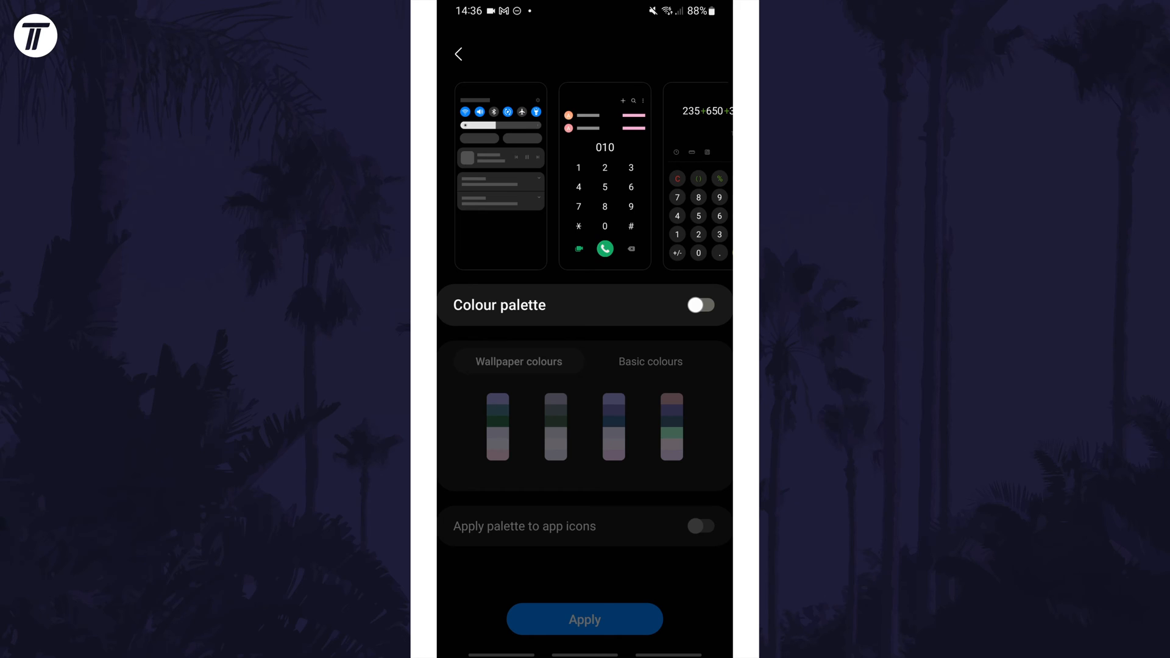
# - Switch Colour palette on, select the third wallpaper-colours palette and show Basic colours
pyautogui.click(699, 305)
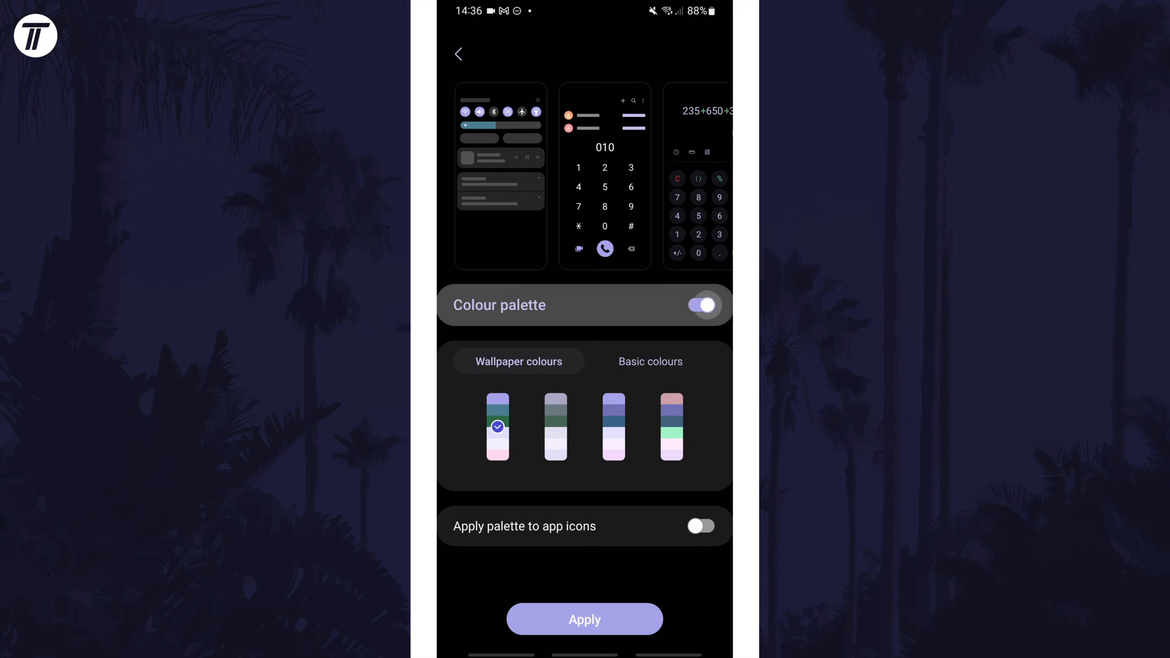
pyautogui.click(612, 427)
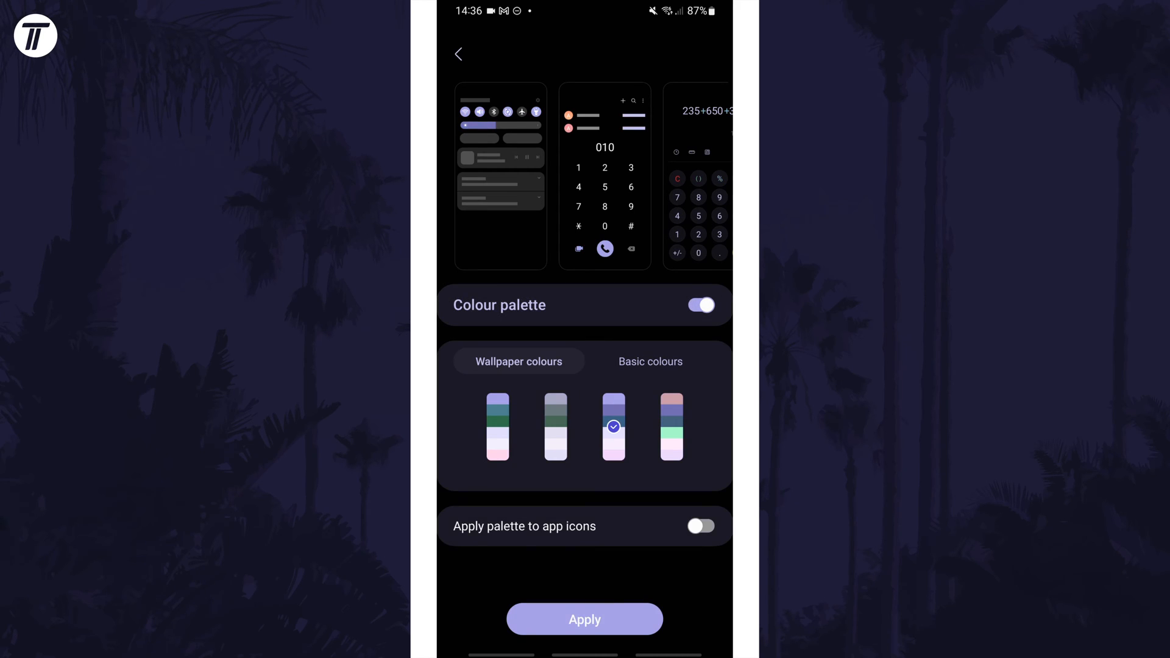
pyautogui.click(649, 361)
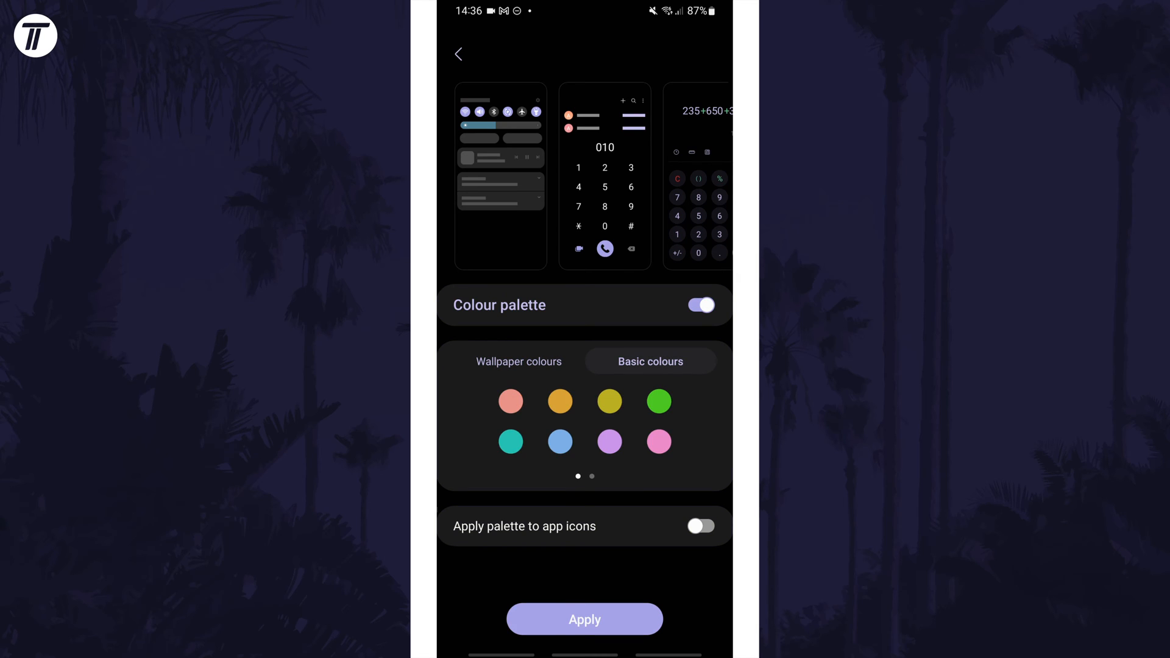
# - Preview the green and two-tone orange basic colours, then reselect the first wallpaper-colours palette
pyautogui.click(659, 401)
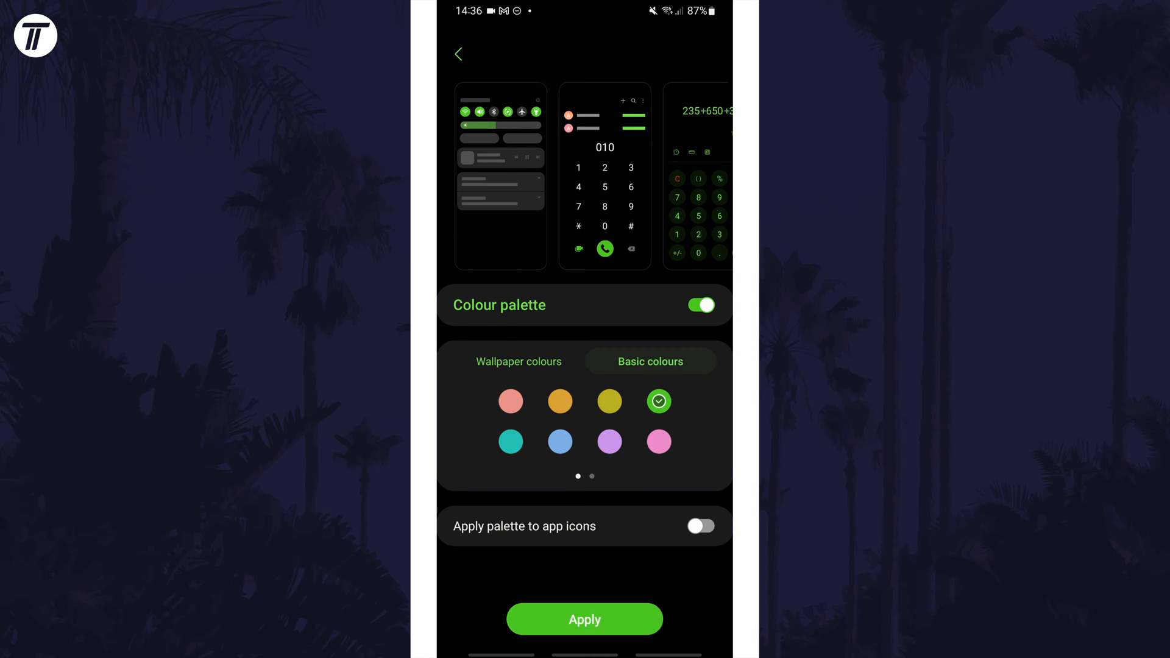
pyautogui.click(511, 441)
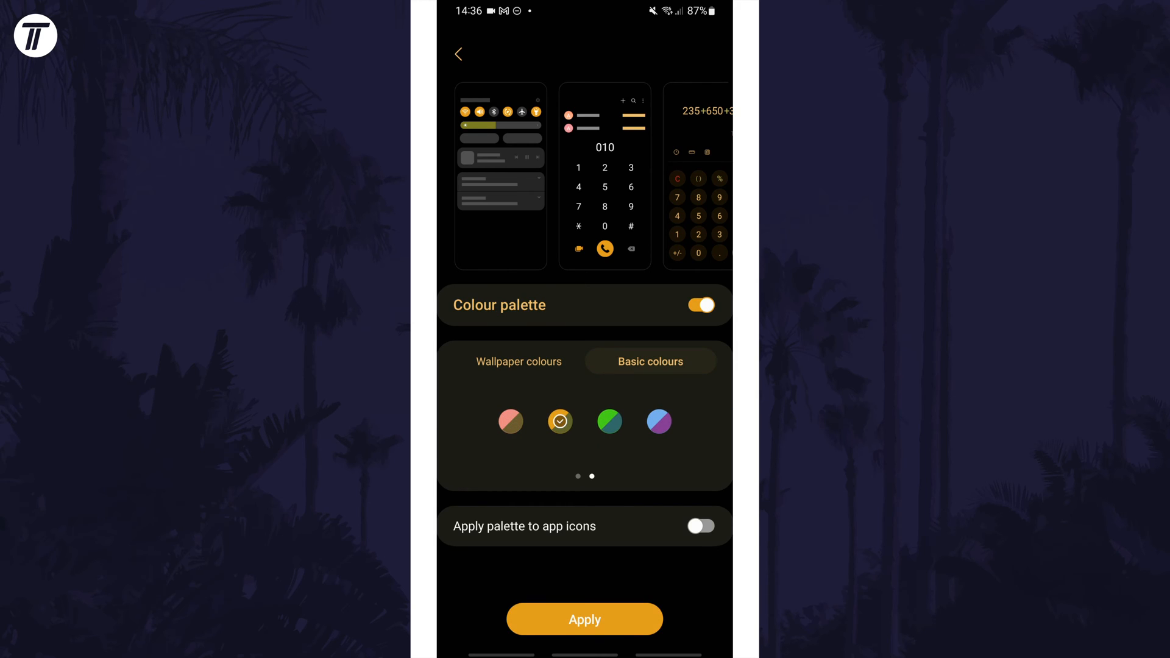
pyautogui.click(518, 360)
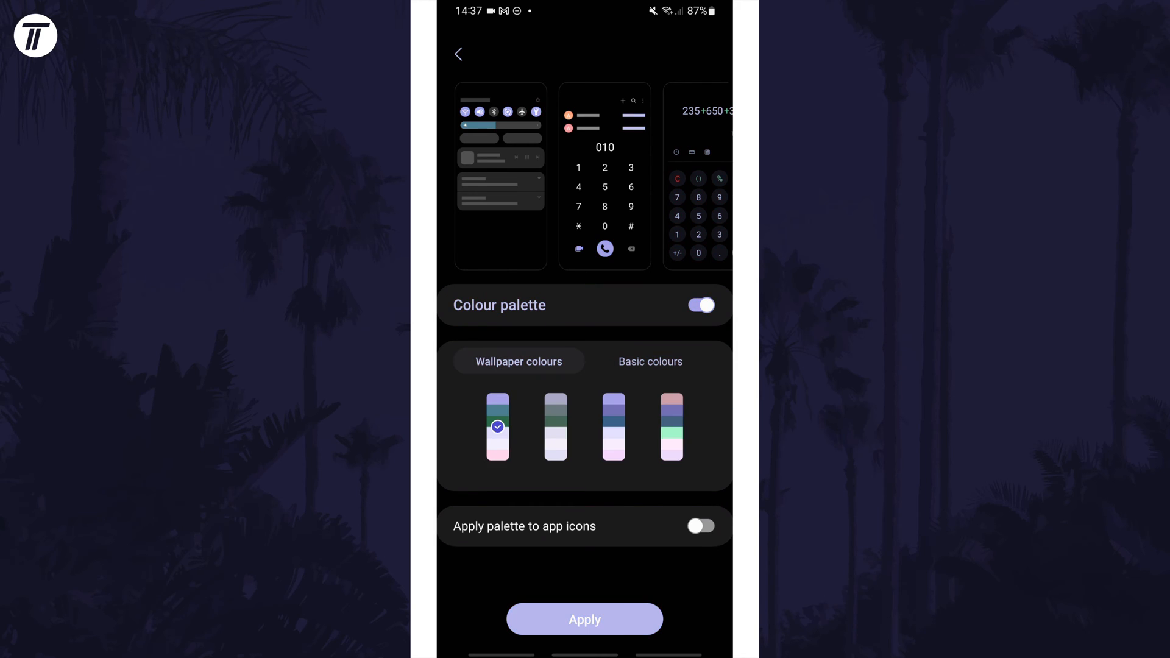
pyautogui.click(584, 619)
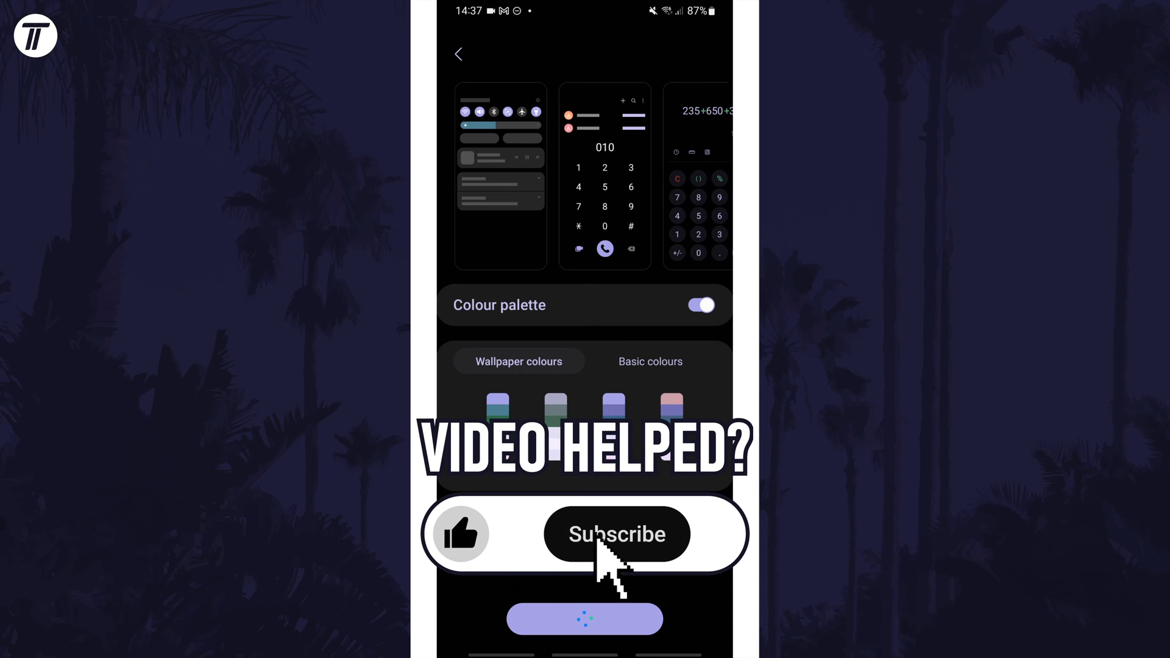
# - Apply the first wallpaper-colours palette to the phone
pyautogui.click(617, 534)
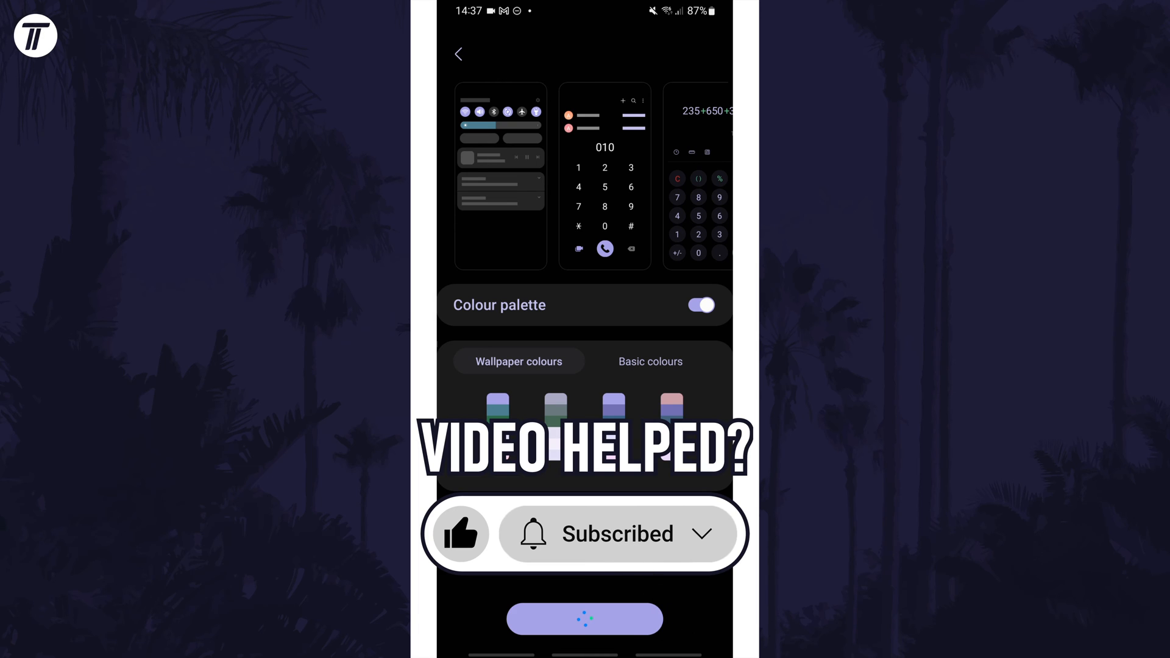